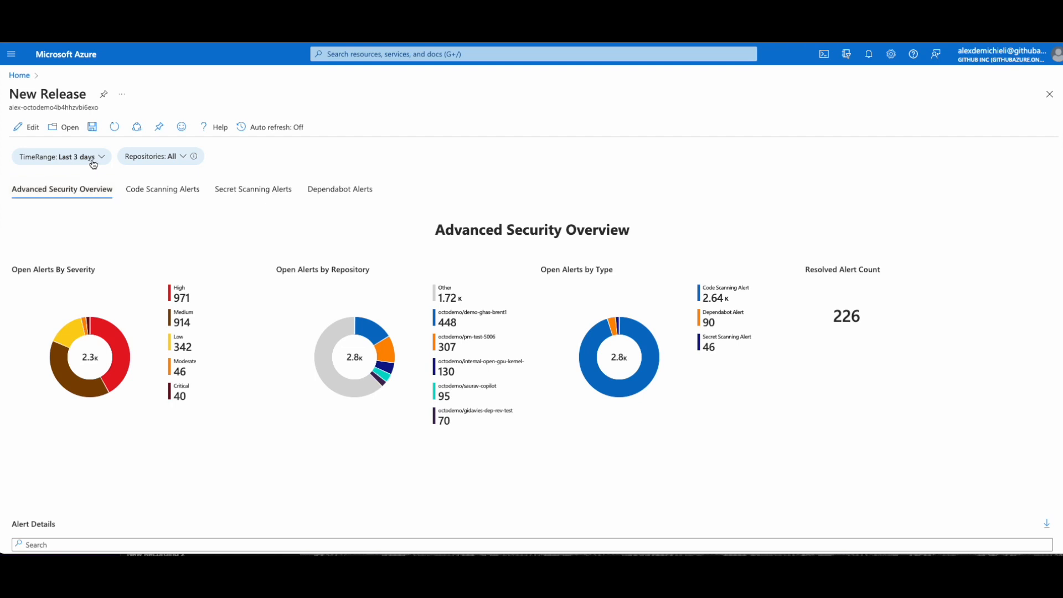
- Keep the repository filter on All, then view Code Scanning Alerts down to Fixed Alerts
click(89, 157)
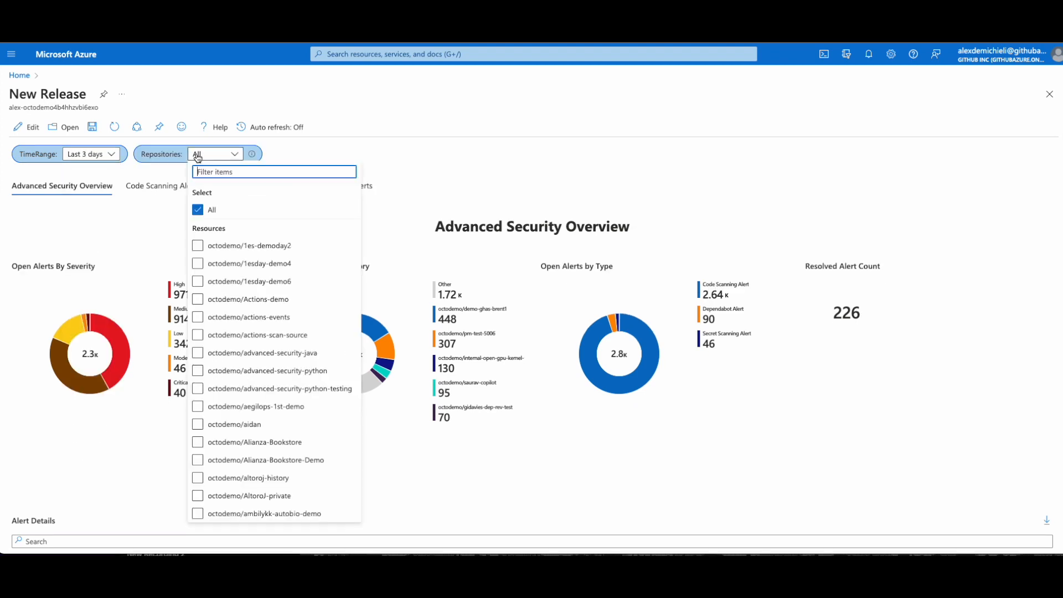
click(288, 155)
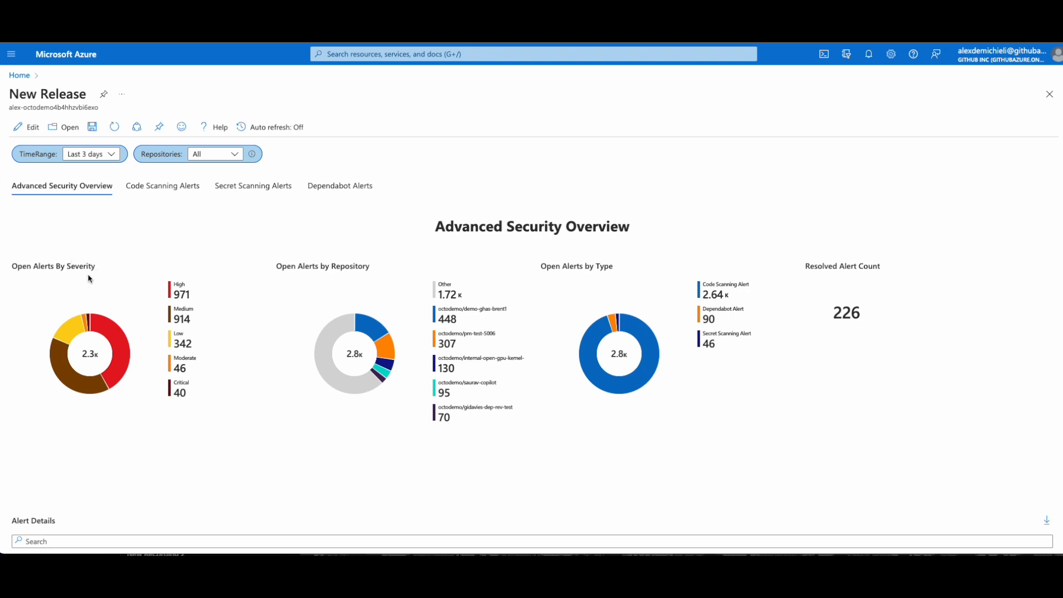
mouse_move(585, 288)
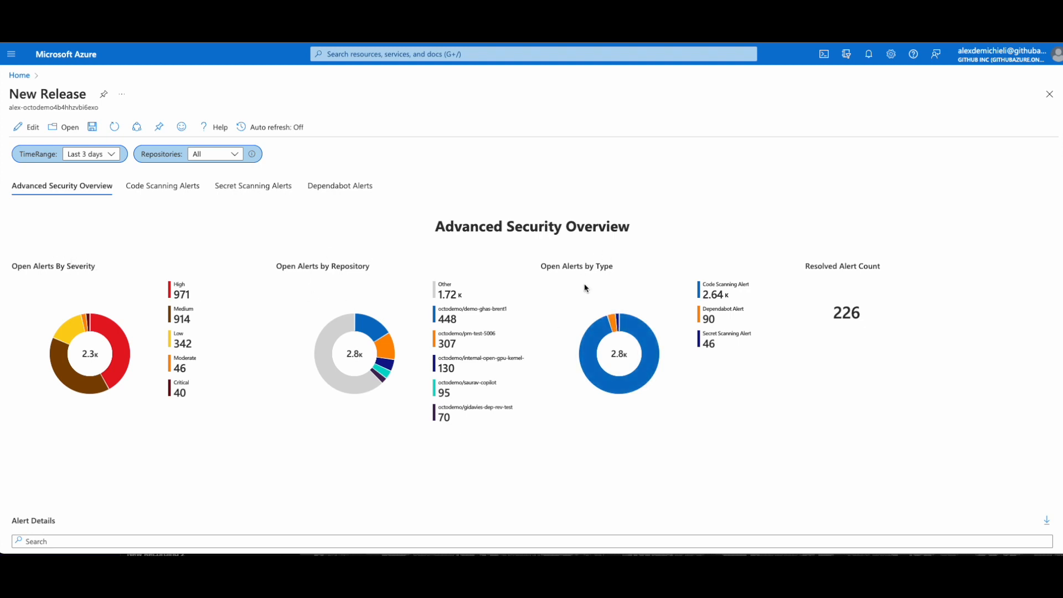
scroll(down, 3)
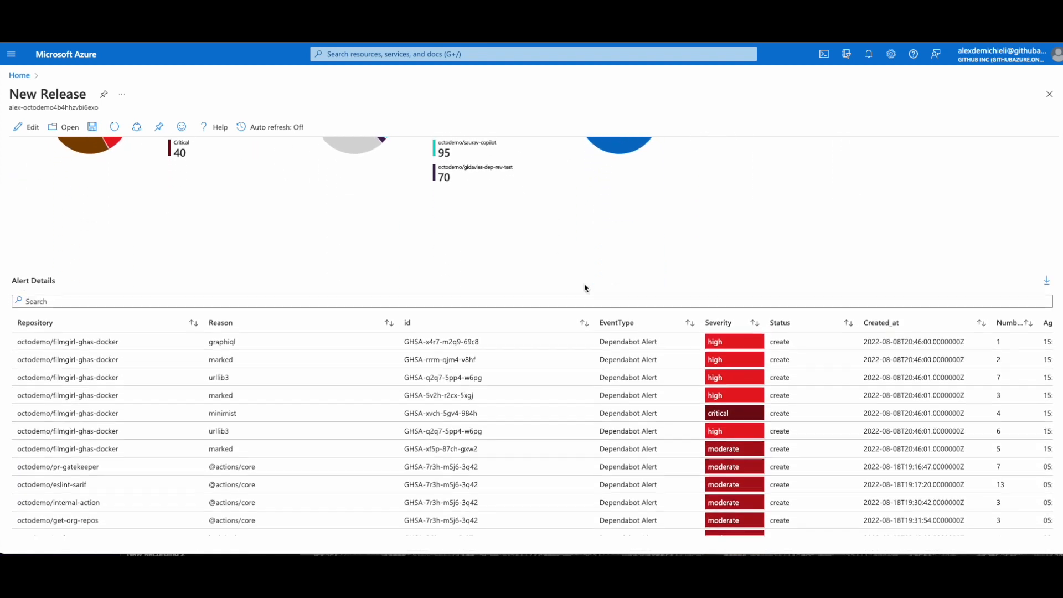
scroll(down, 3)
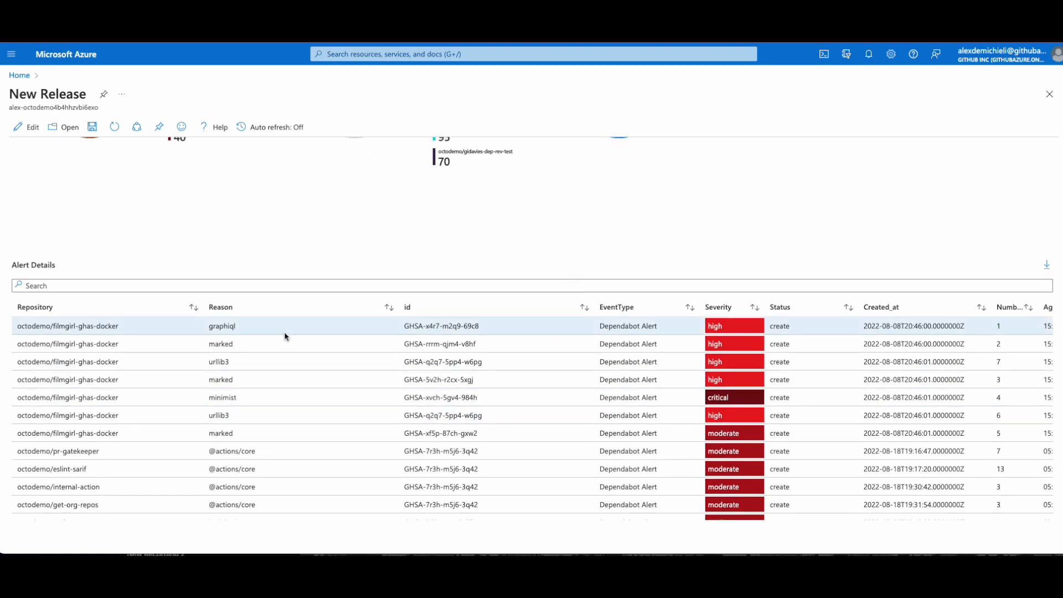
click(162, 186)
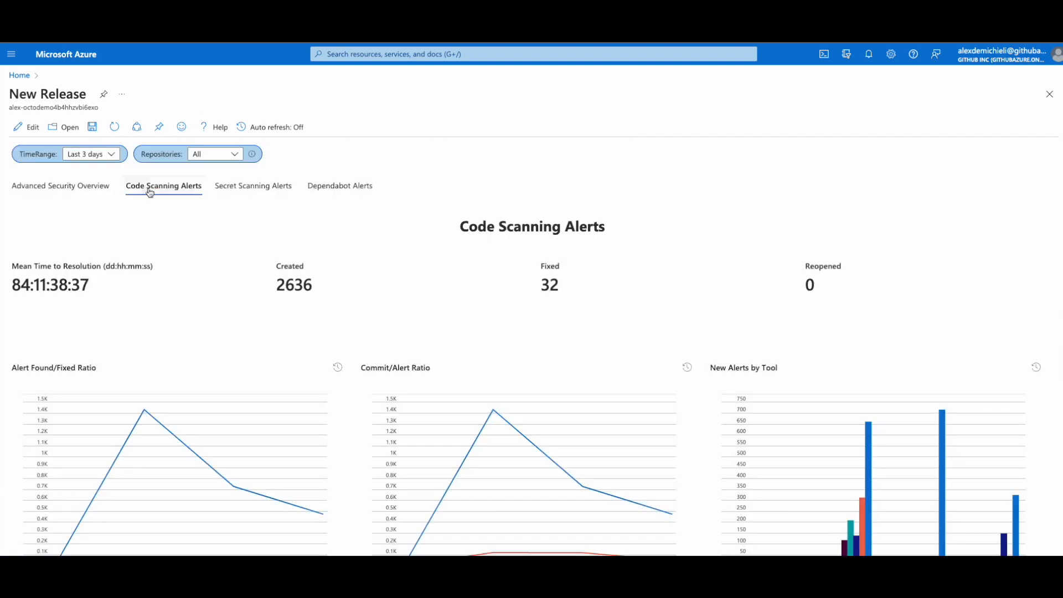
mouse_move(167, 175)
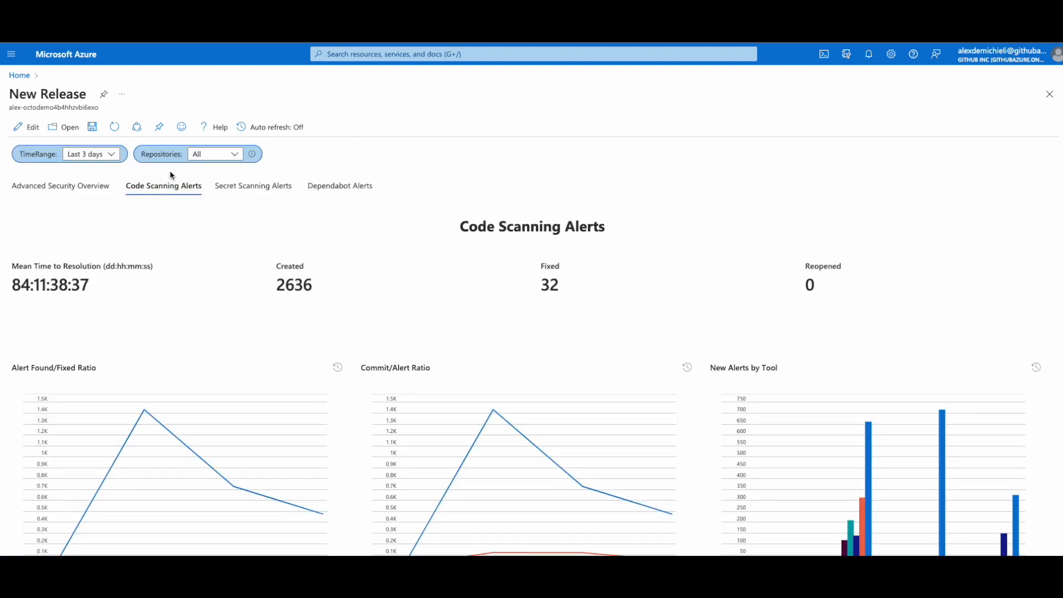
mouse_move(26, 256)
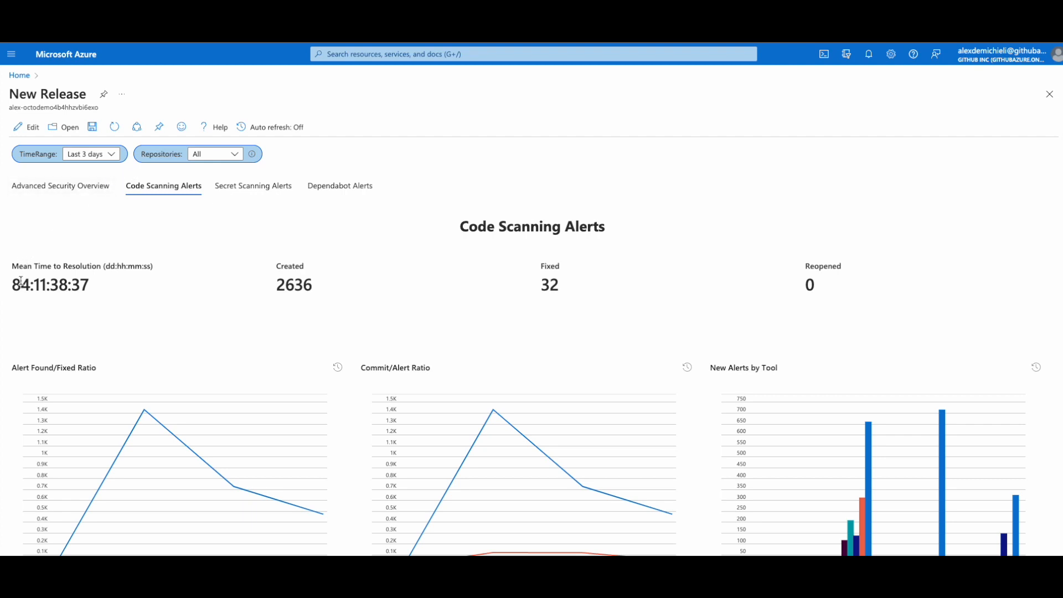
mouse_move(121, 246)
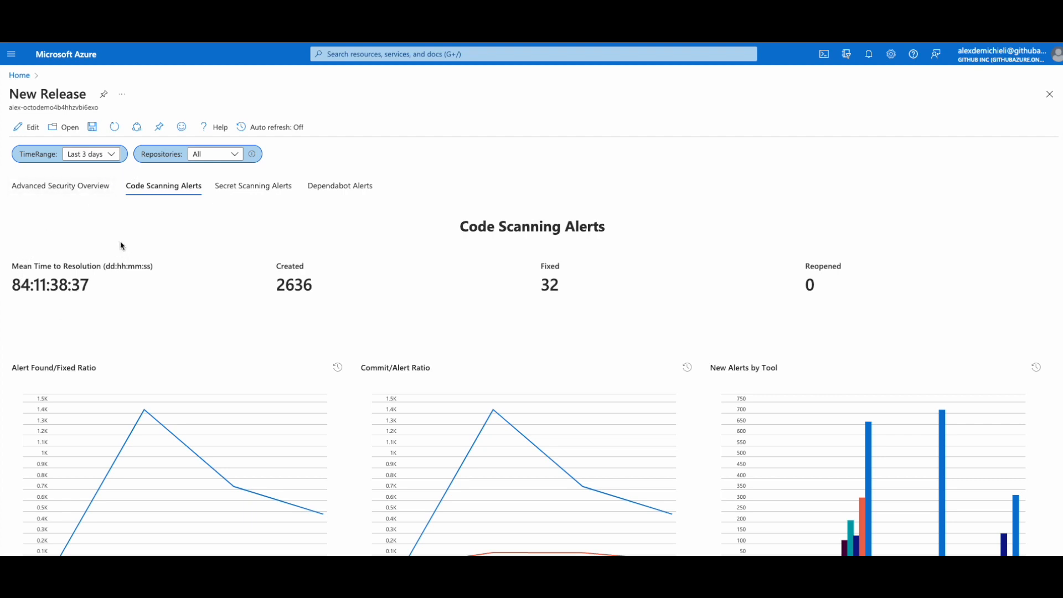
mouse_move(110, 293)
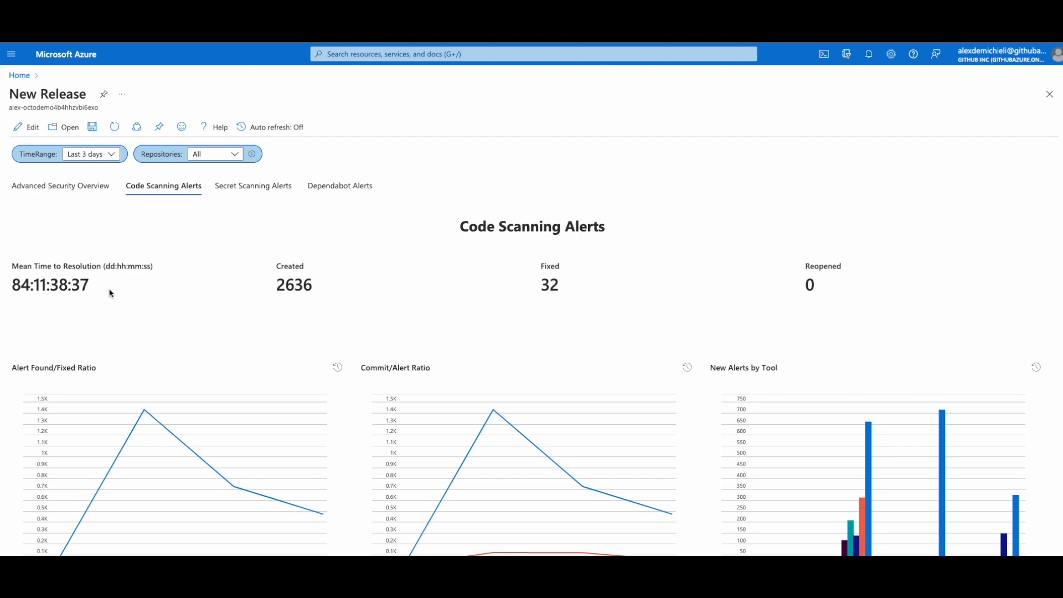
scroll(down, 3)
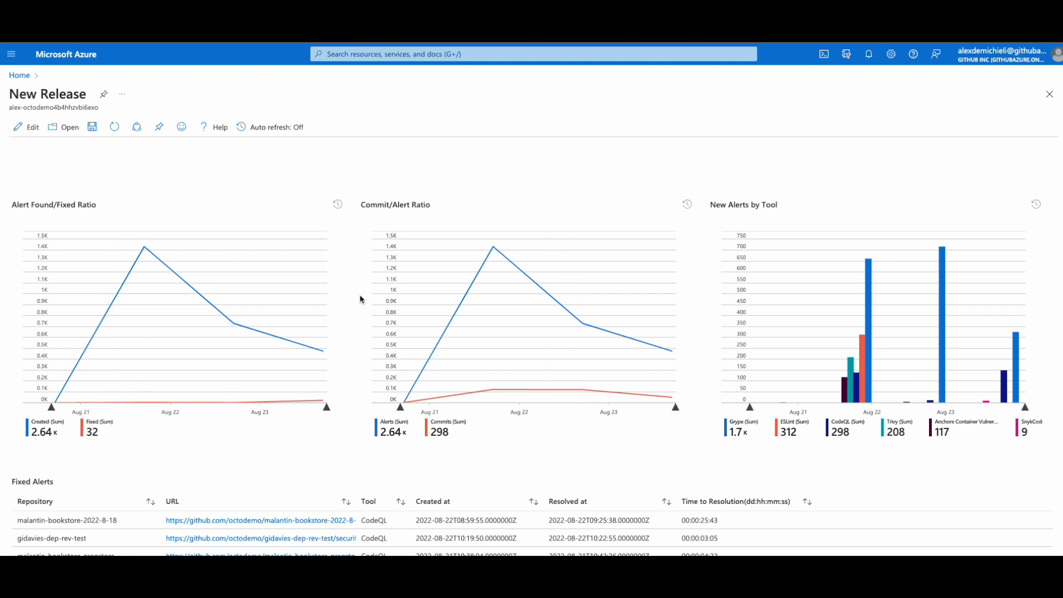
mouse_move(342, 235)
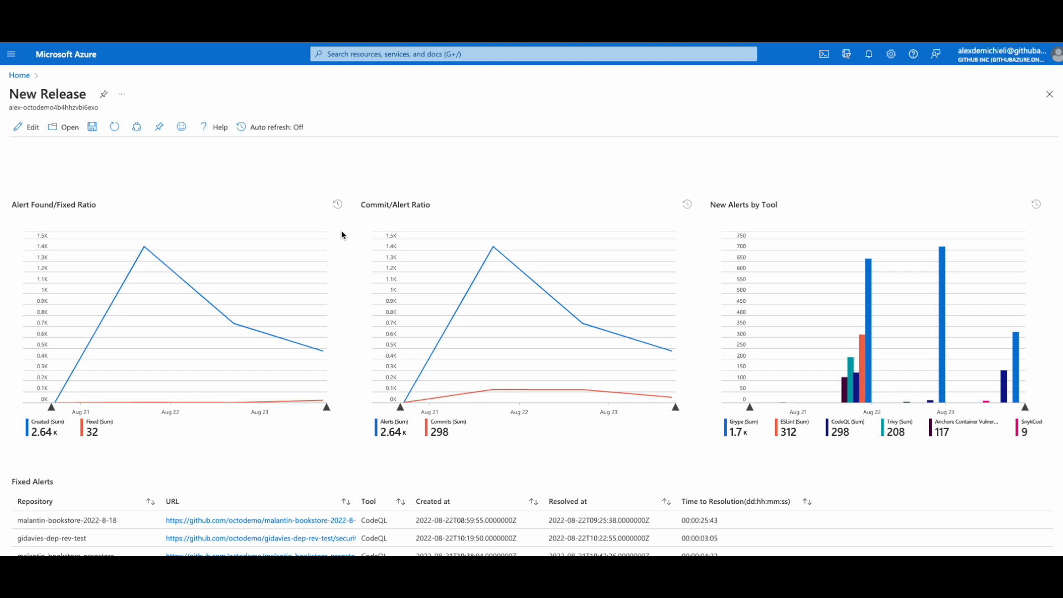
mouse_move(18, 454)
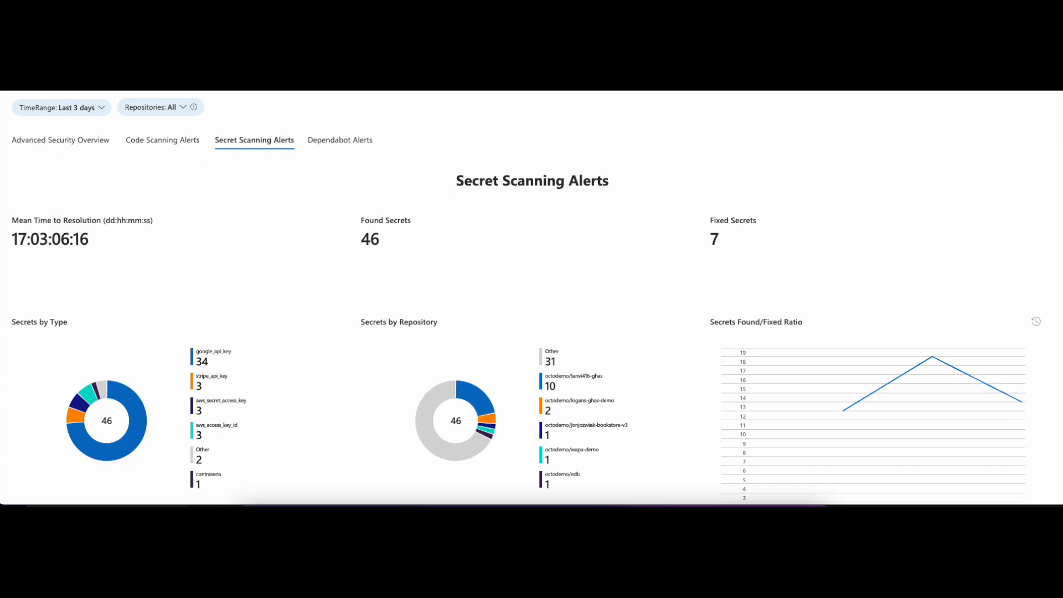
mouse_move(381, 210)
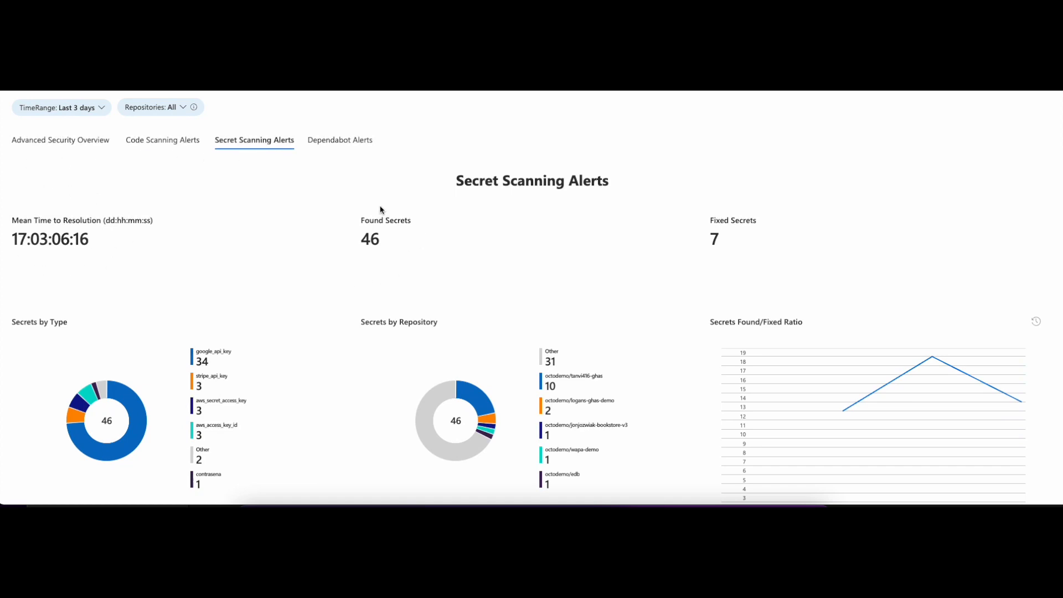
mouse_move(680, 262)
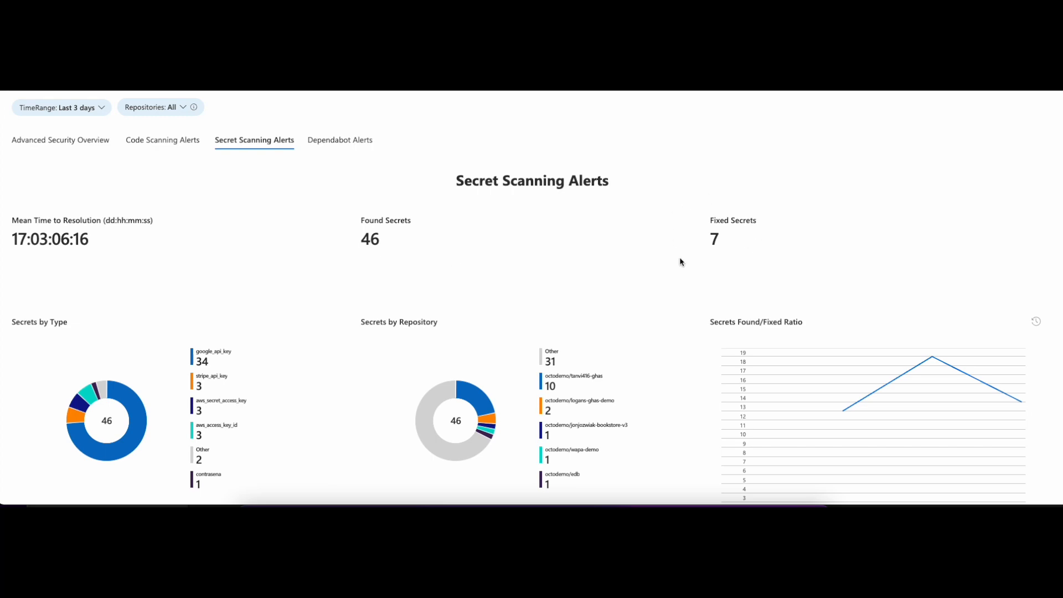
- Scroll through the Fixed Secrets and Found Secrets tables on Secret Scanning Alerts
scroll(down, 3)
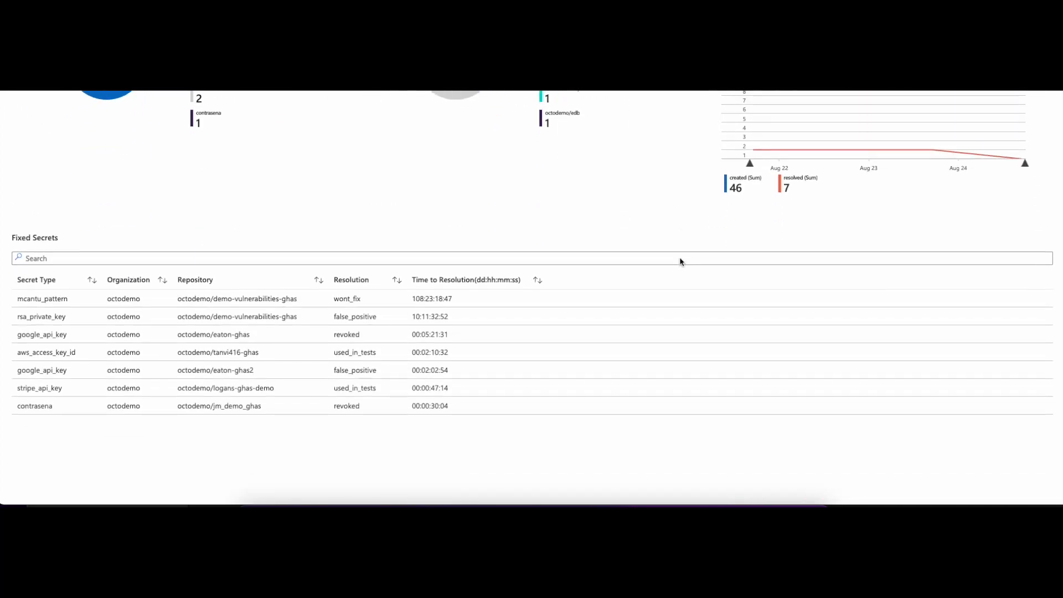
scroll(down, 3)
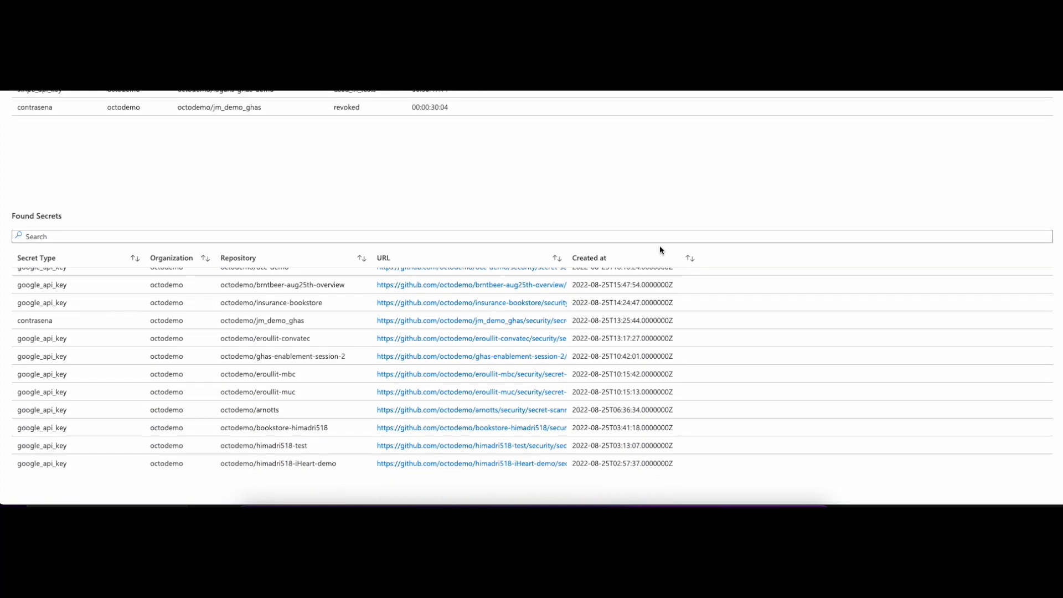
mouse_move(143, 298)
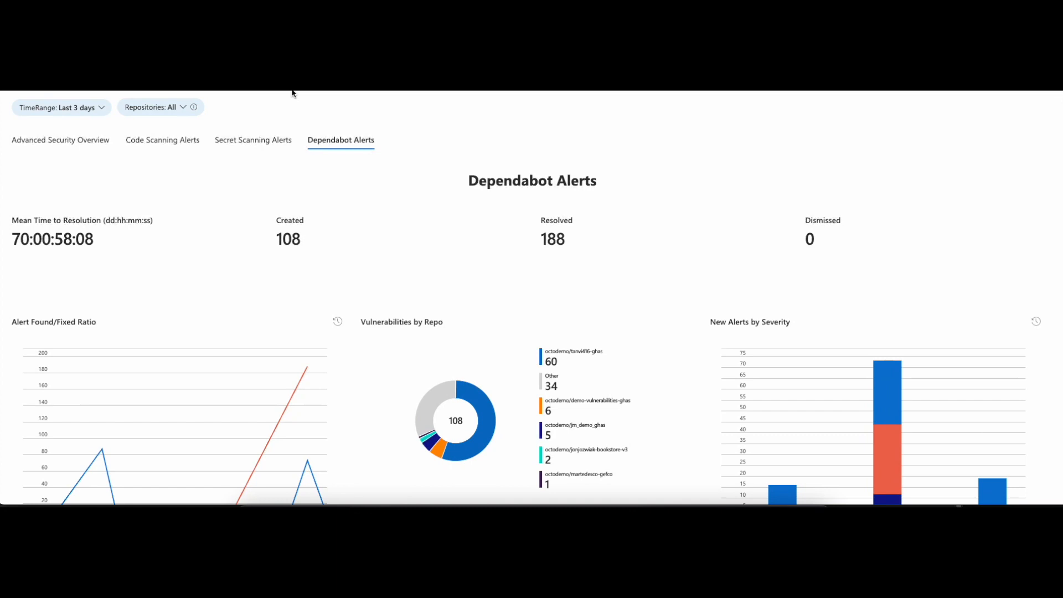
mouse_move(363, 164)
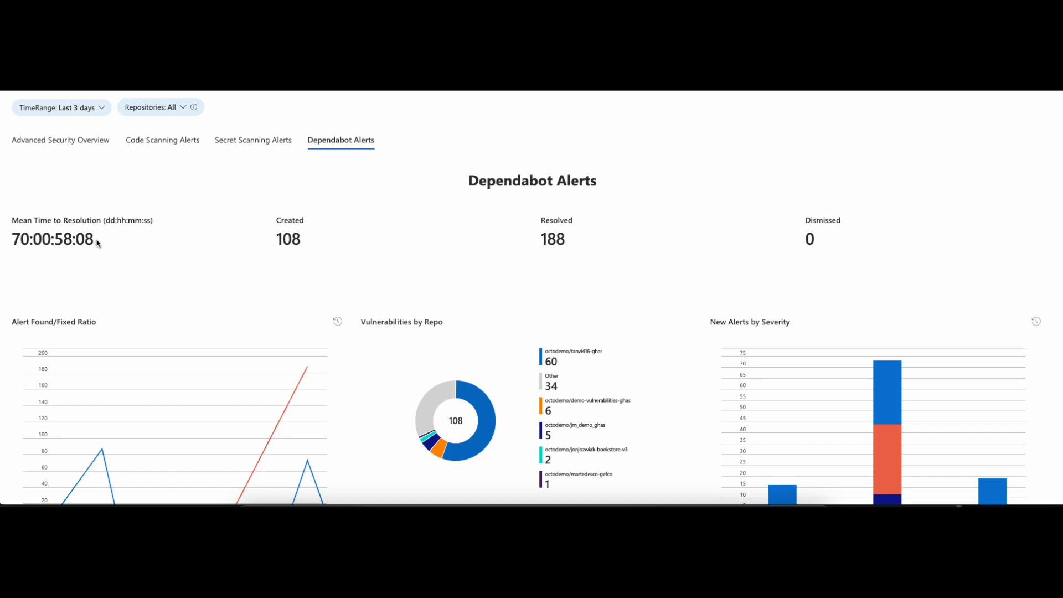
mouse_move(727, 237)
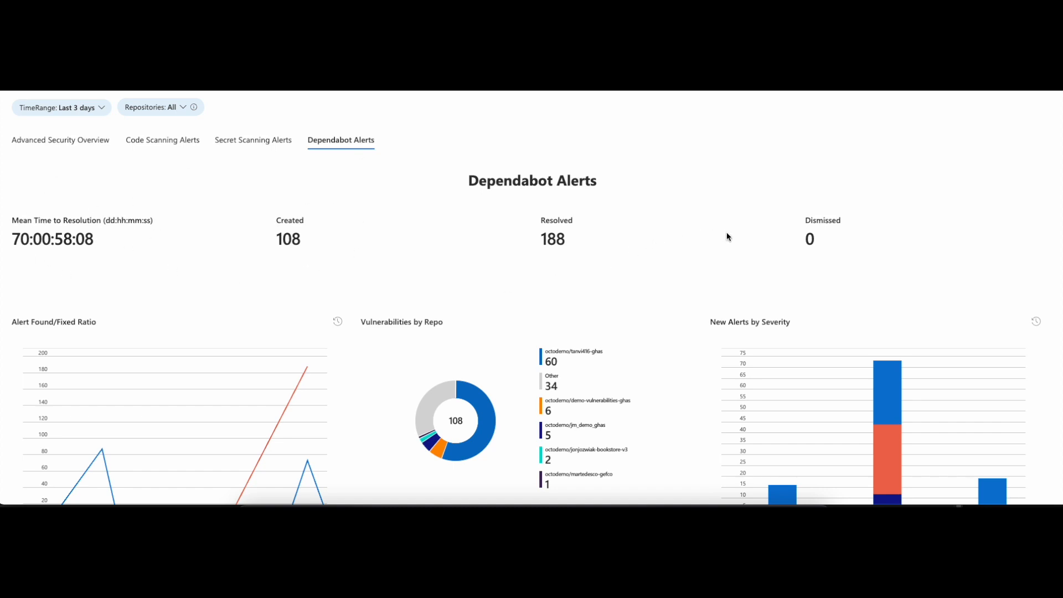
- Scroll the Dependabot Alerts view down to the Fixed Alerts and Alerts by Repo tables
scroll(down, 3)
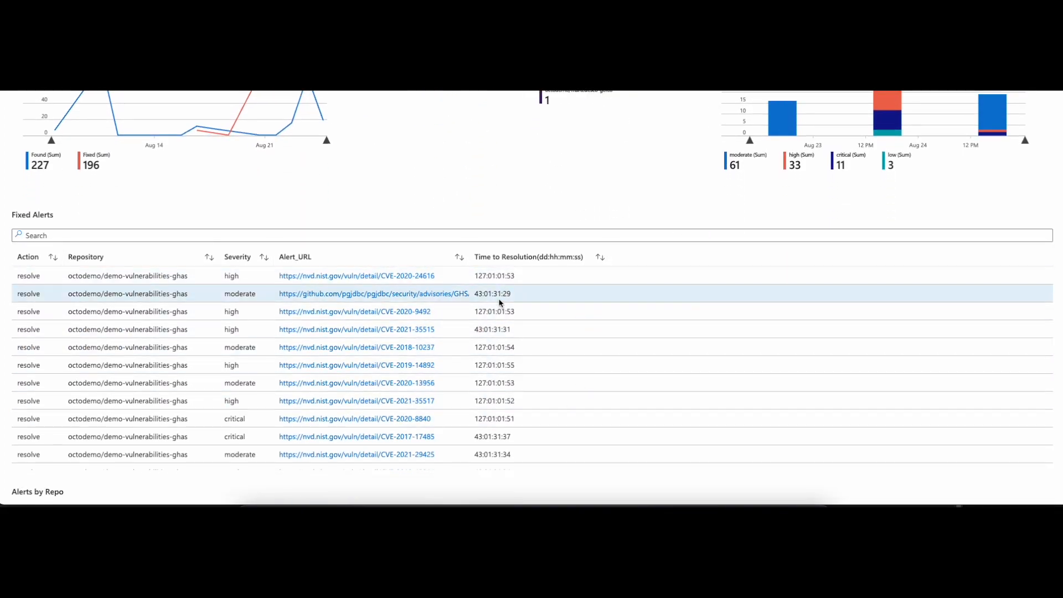
scroll(down, 3)
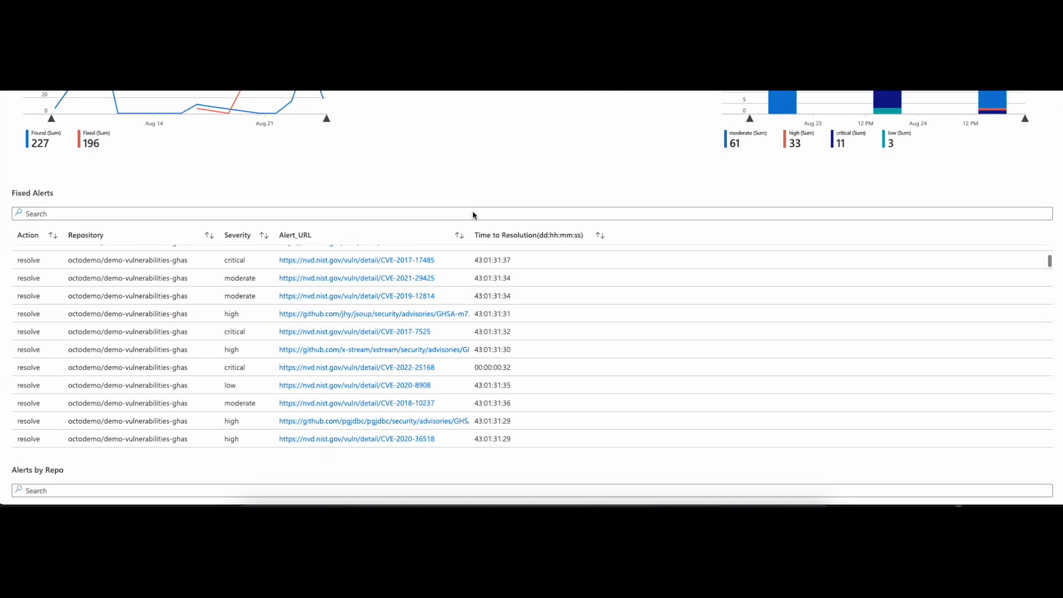
scroll(down, 3)
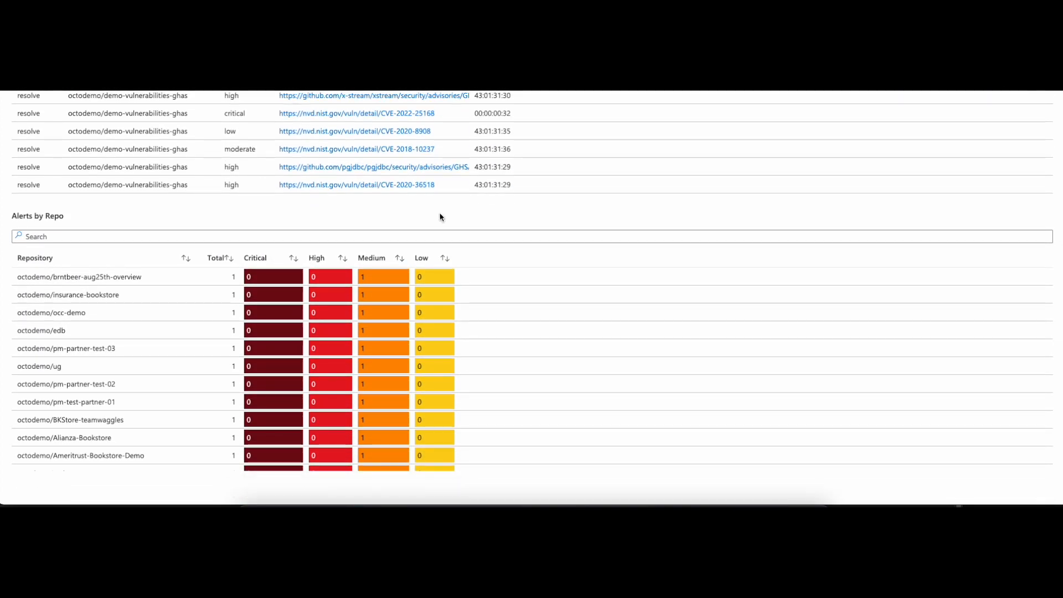
mouse_move(411, 279)
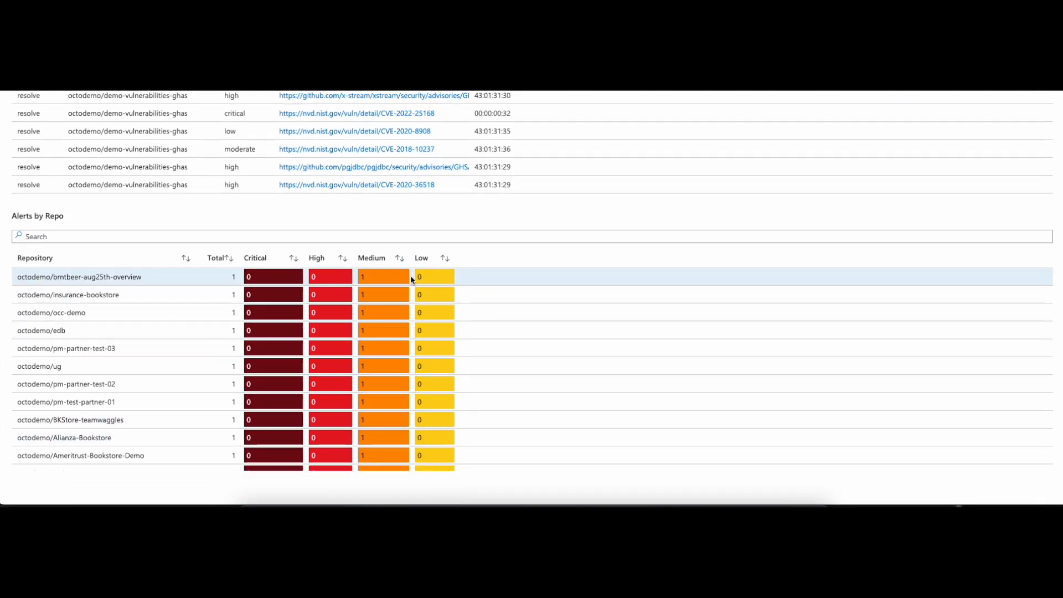